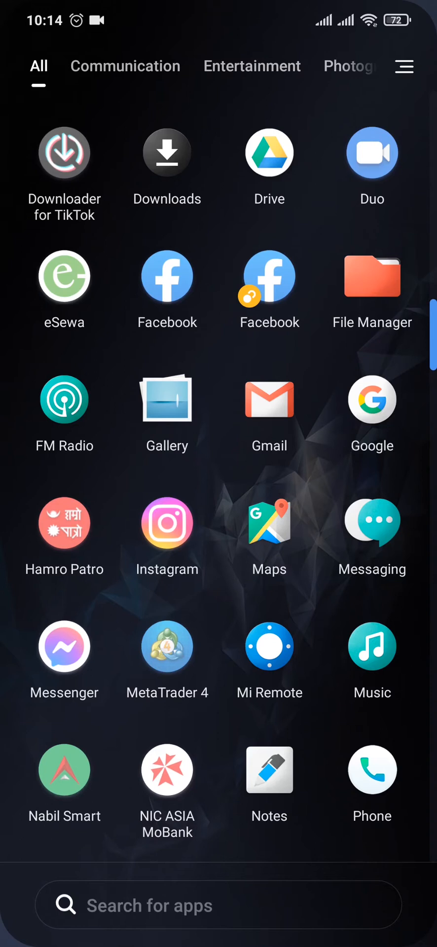
# Launch Instagram from the app drawer and show the profile's options menu
pyautogui.scroll(-3)
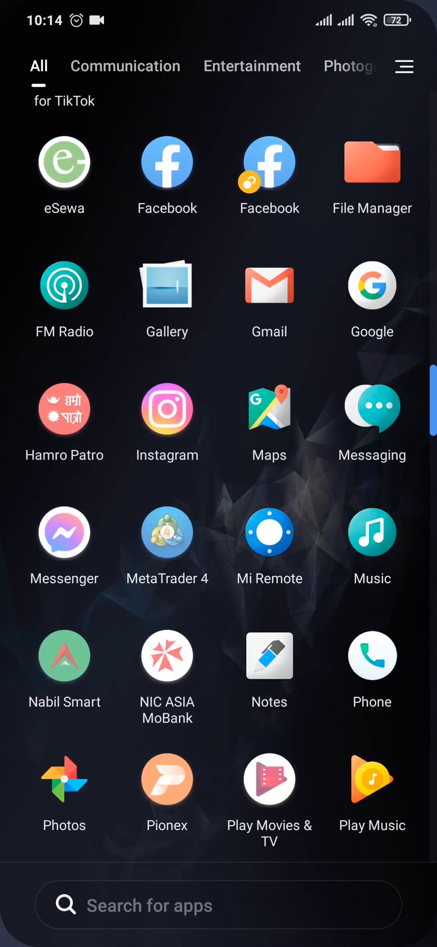
pyautogui.click(166, 410)
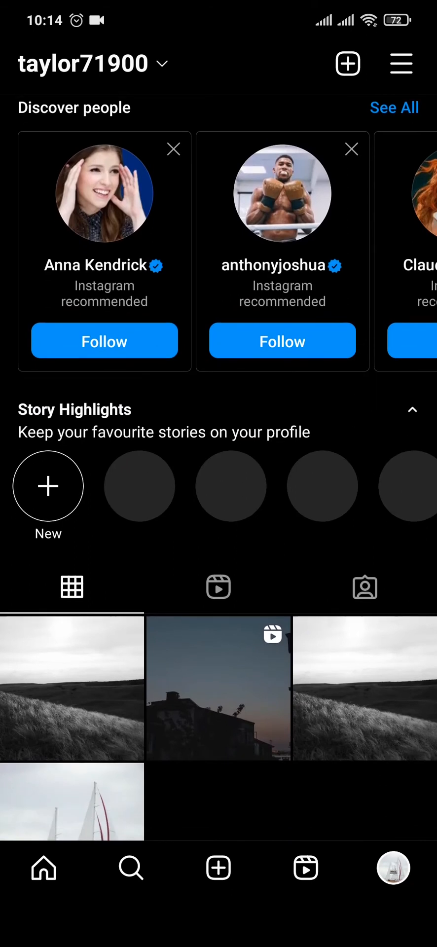
pyautogui.scroll(-3)
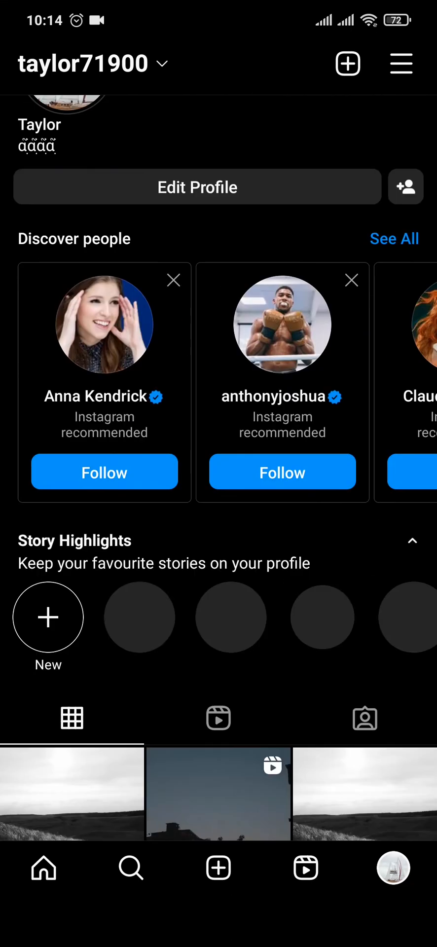
pyautogui.click(401, 63)
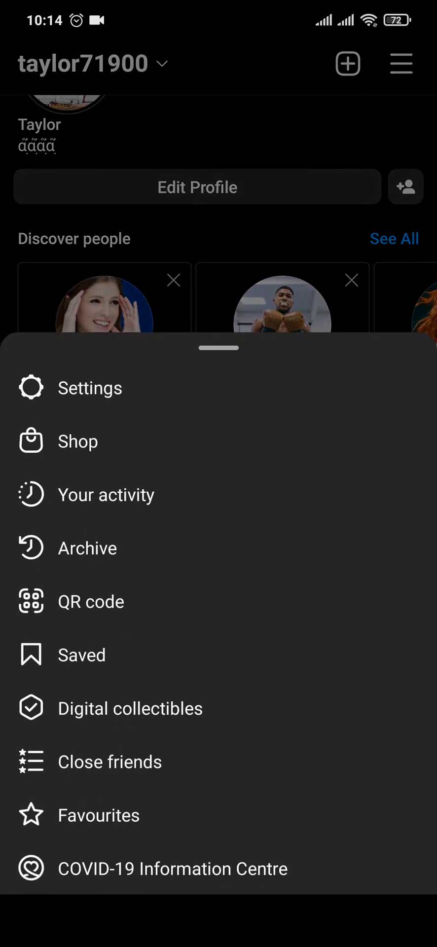
# Go to Settings, then bring up and dismiss the Add account sheet
pyautogui.click(89, 388)
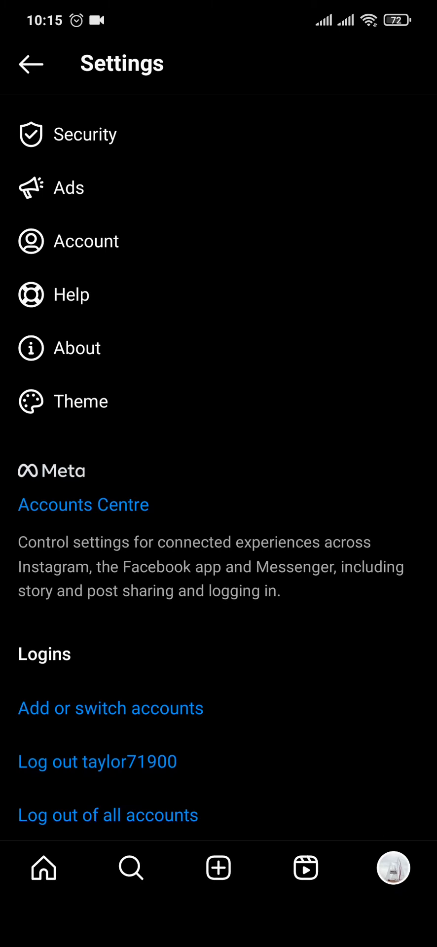
pyautogui.click(110, 709)
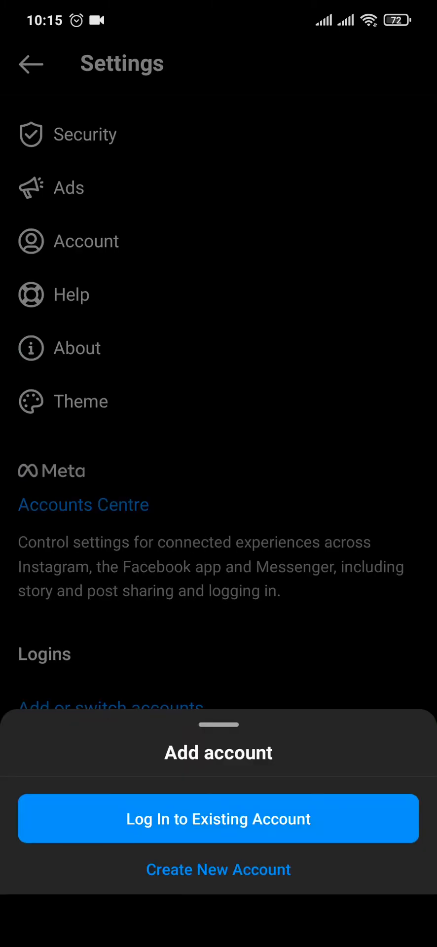
pyautogui.click(218, 820)
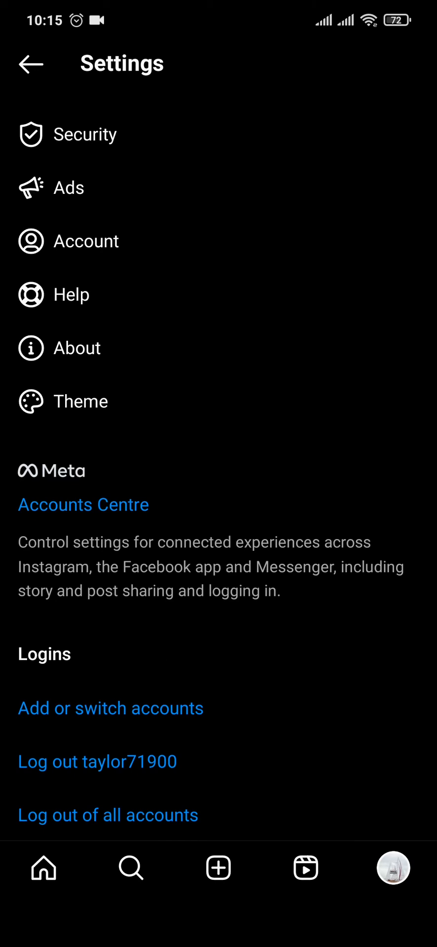
pyautogui.click(96, 762)
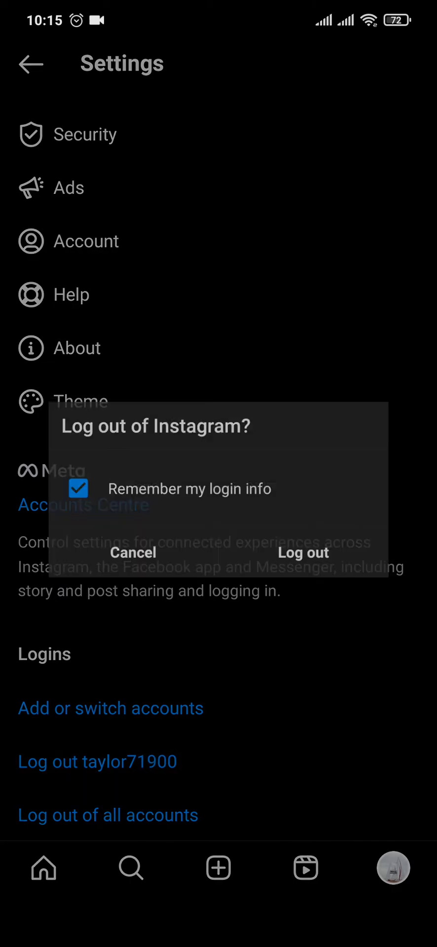
pyautogui.click(133, 554)
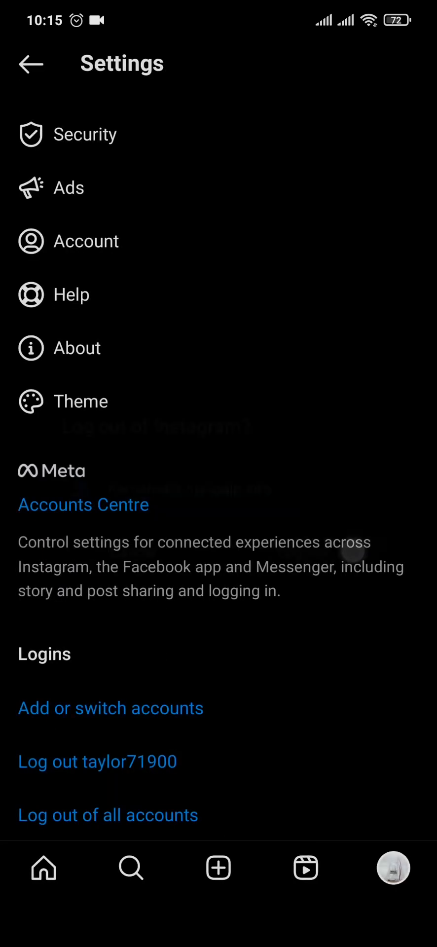
pyautogui.click(97, 762)
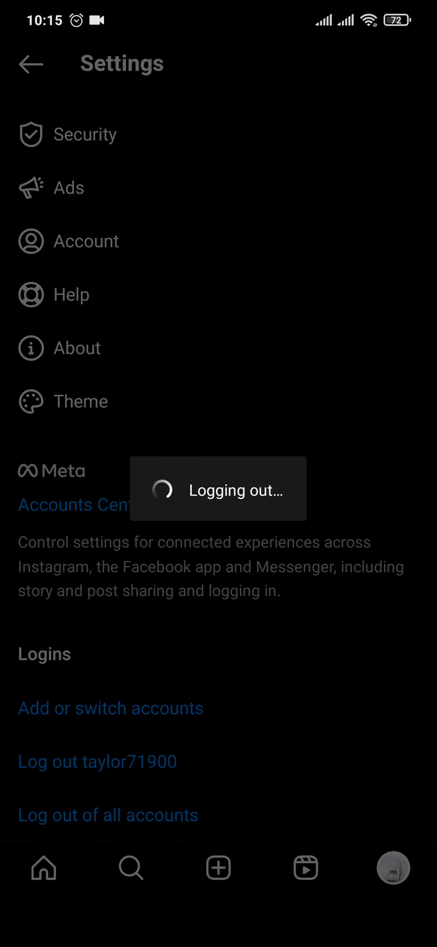